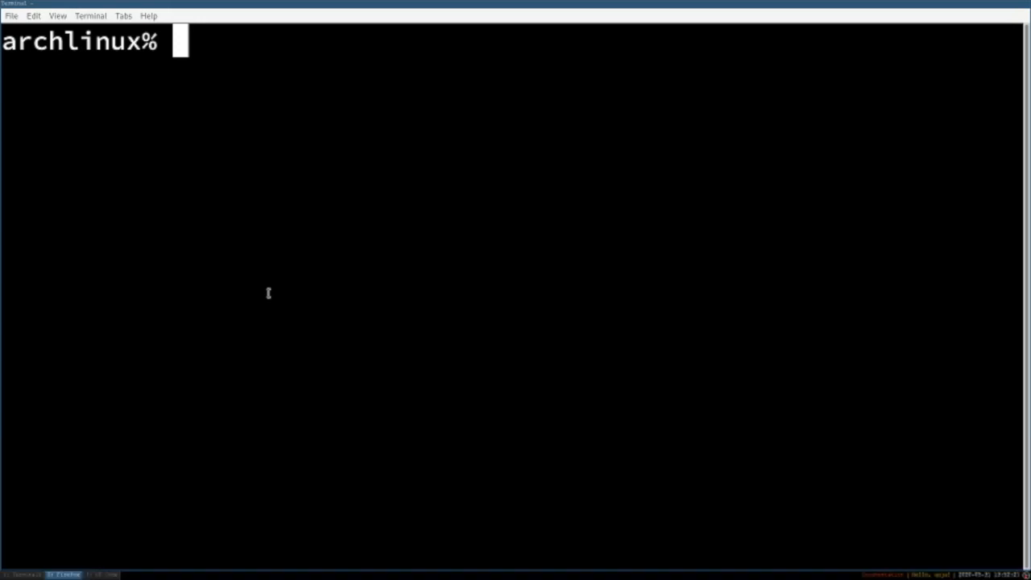
text(lsblk)
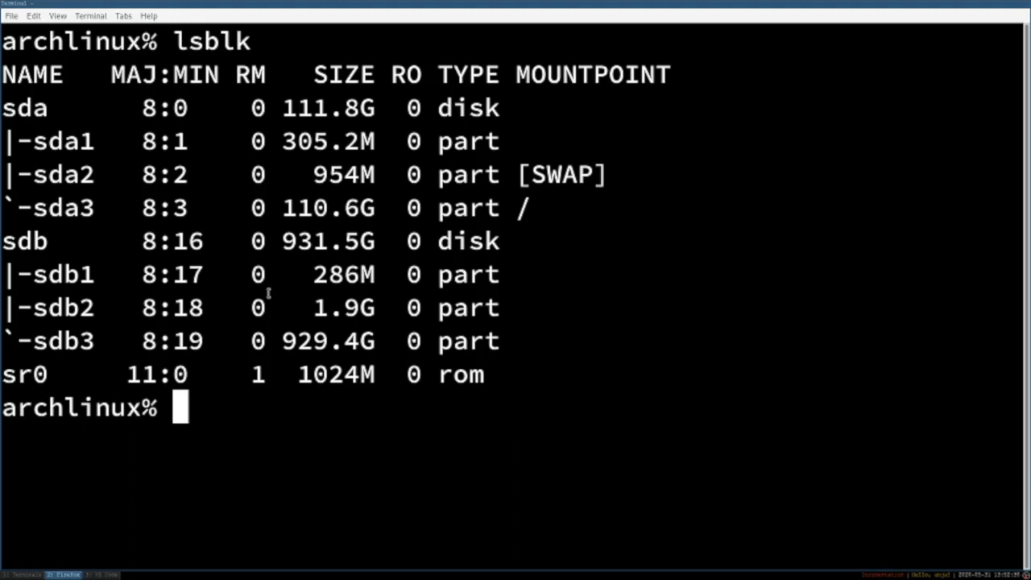
text(mount)
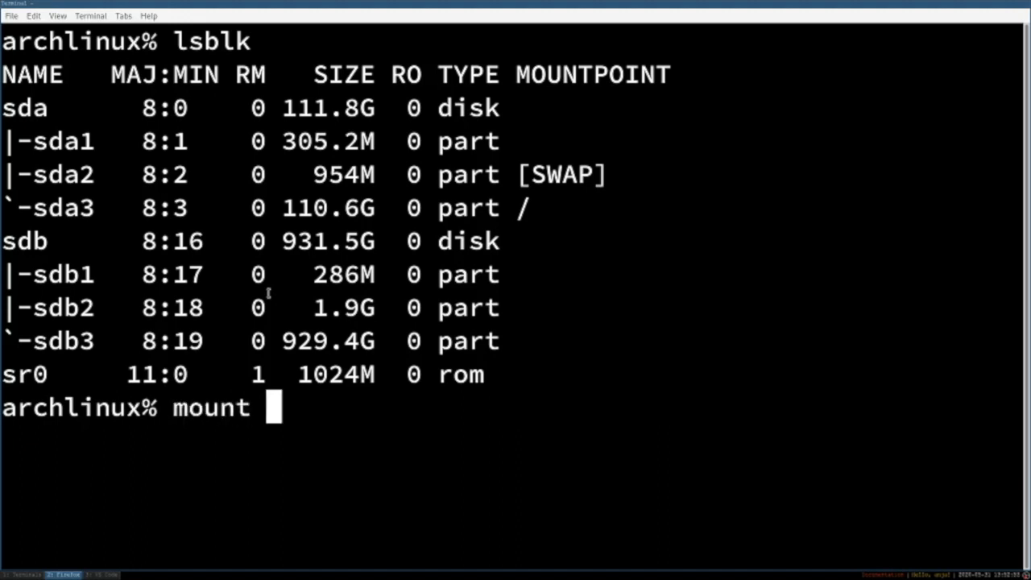
text(/dev)
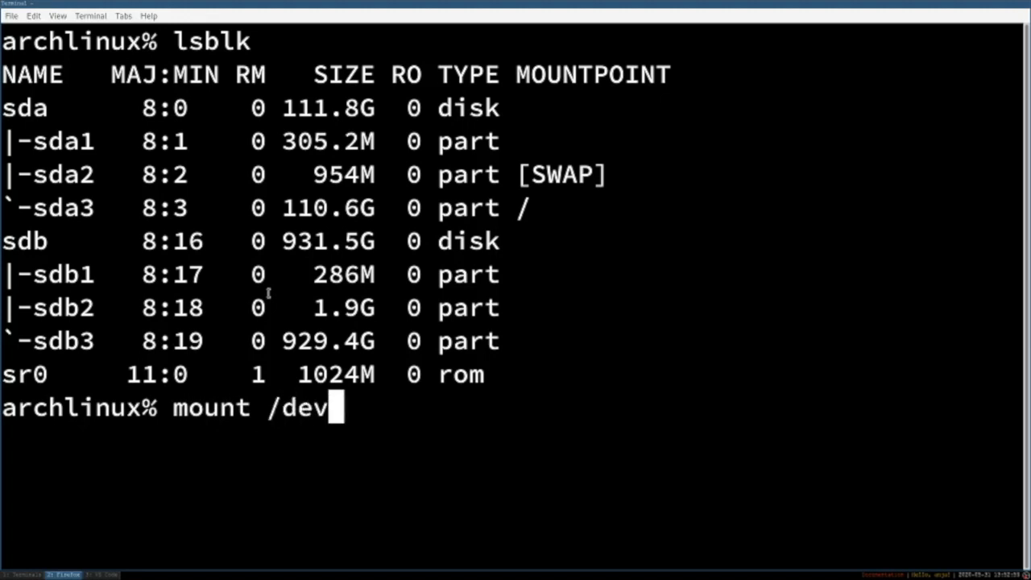
text(/sda)
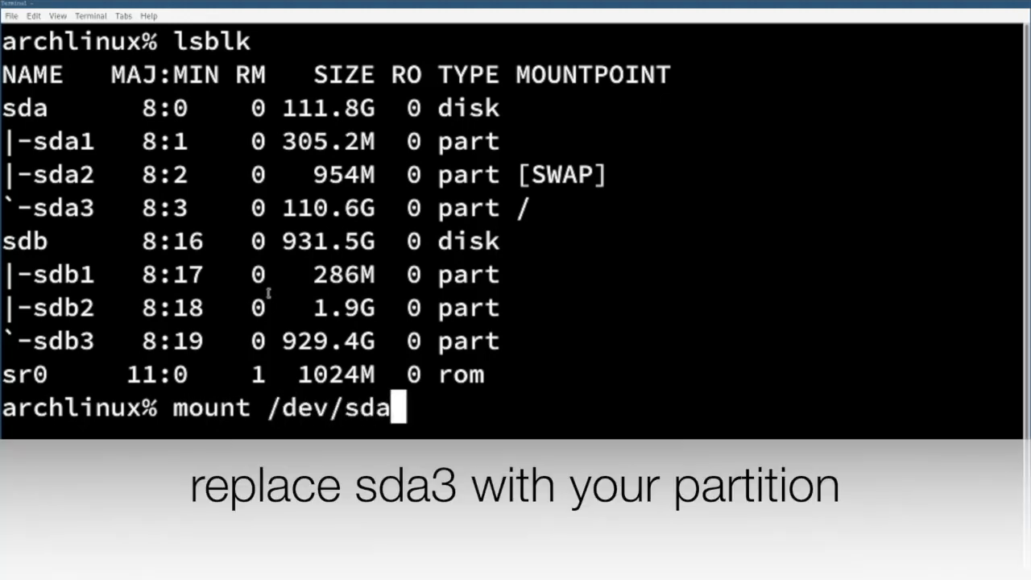
text(3)
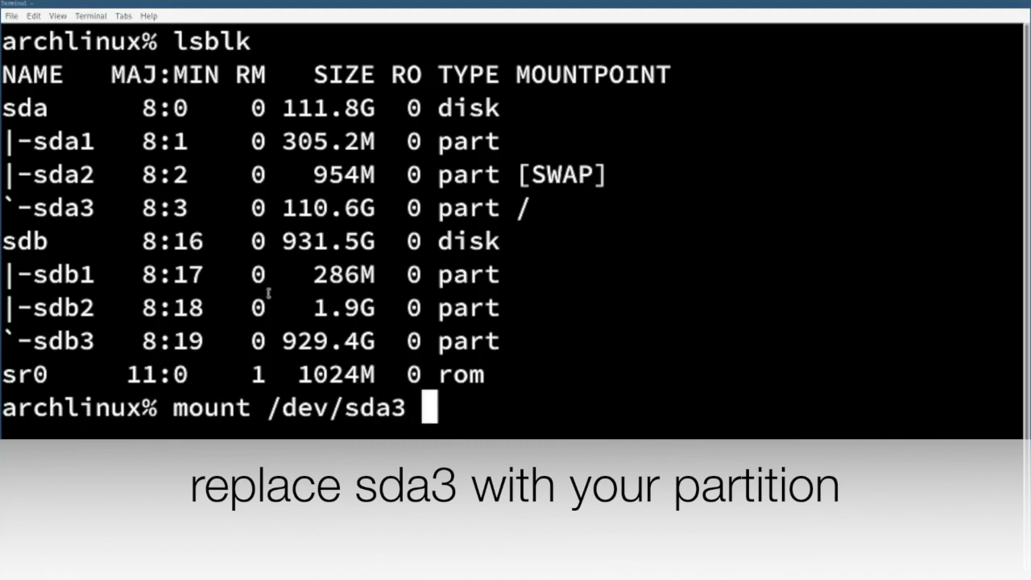
text(/mnt)
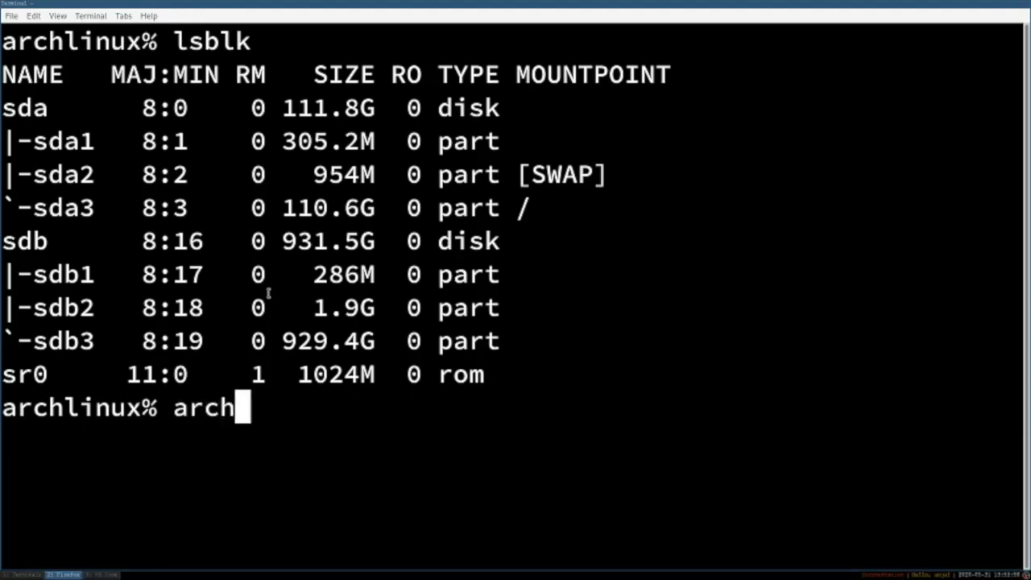
text(-chroot)
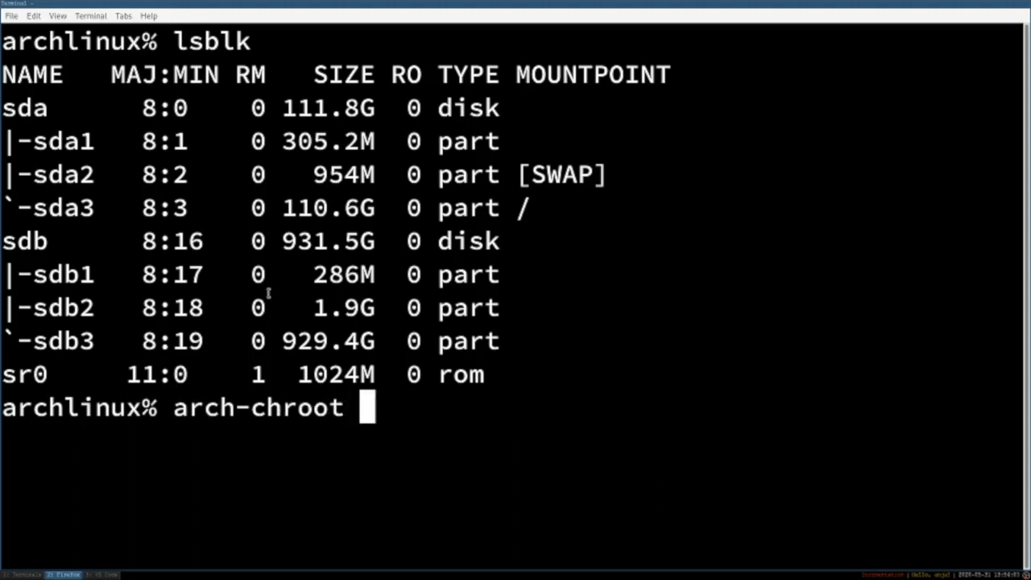
text(/mnt)
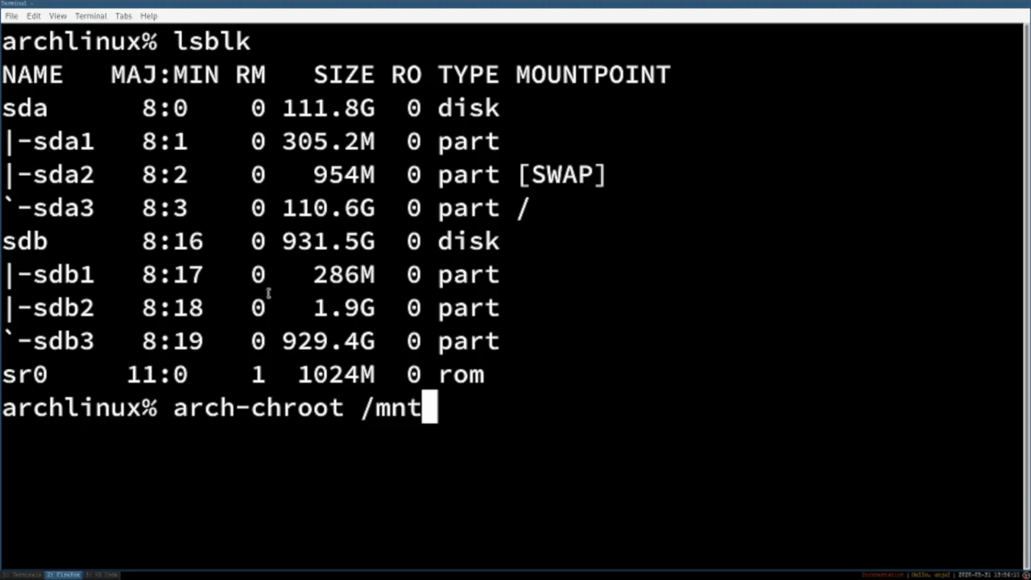
text(timeshift)
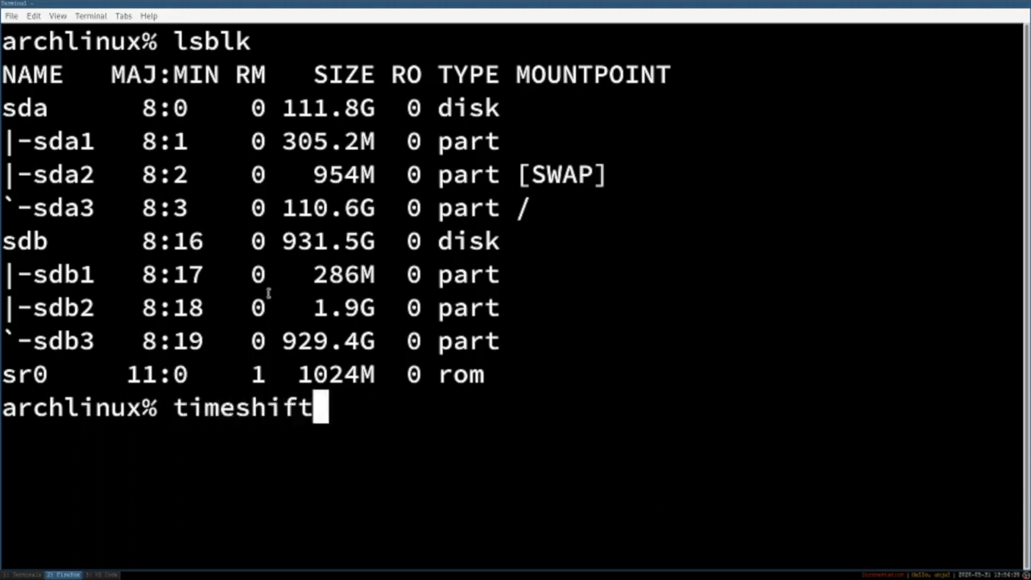
text(--list)
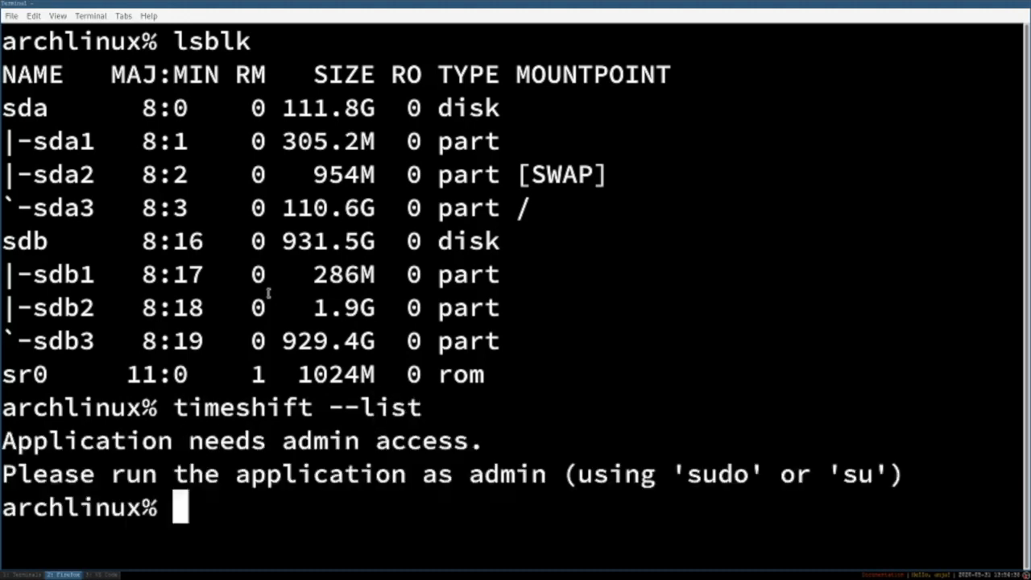
text(timeshift --list)
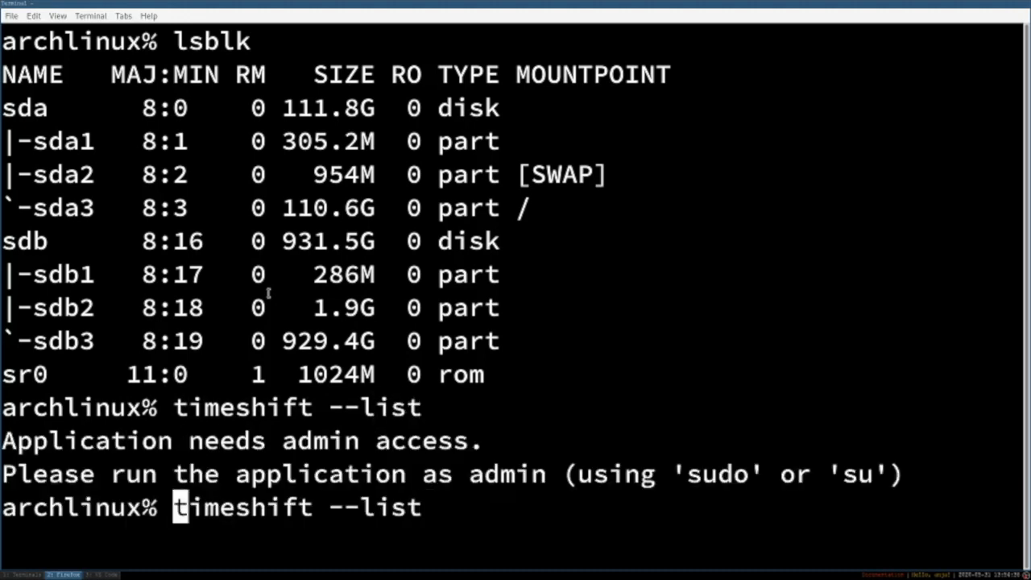